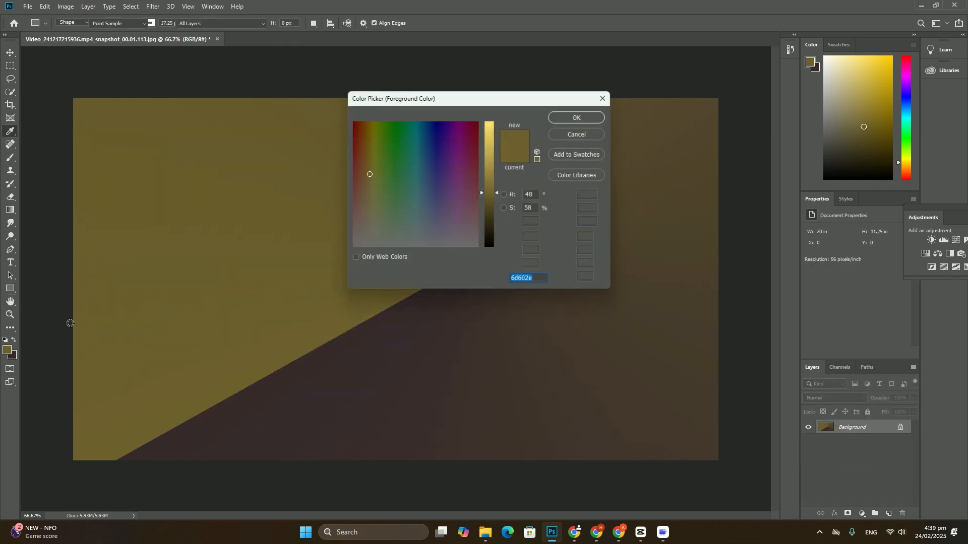
Recolour the background muted green and dark brown, and confirm dark blue 0f4f6d for the Impact text.
{"action": "left_click", "coordinate": [574, 118]}
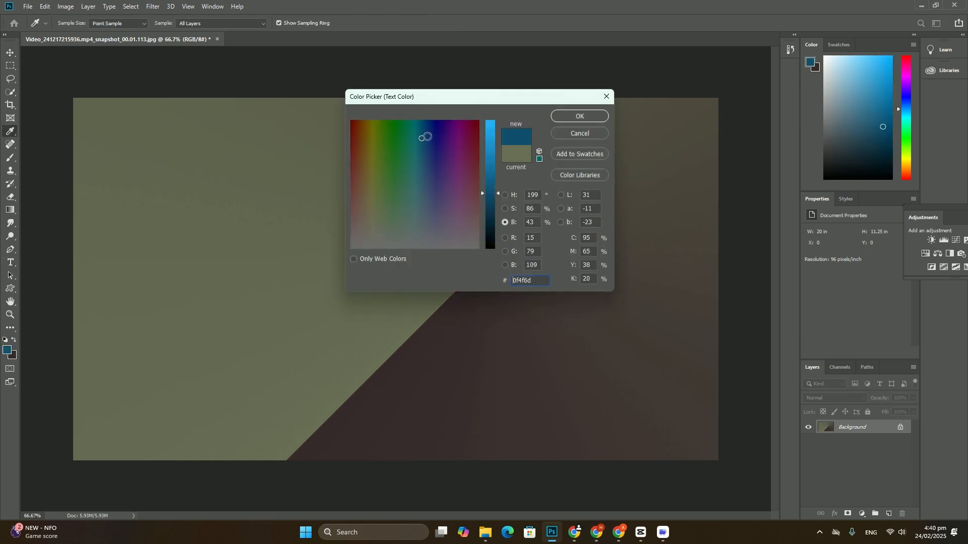
{"action": "left_click", "coordinate": [577, 116]}
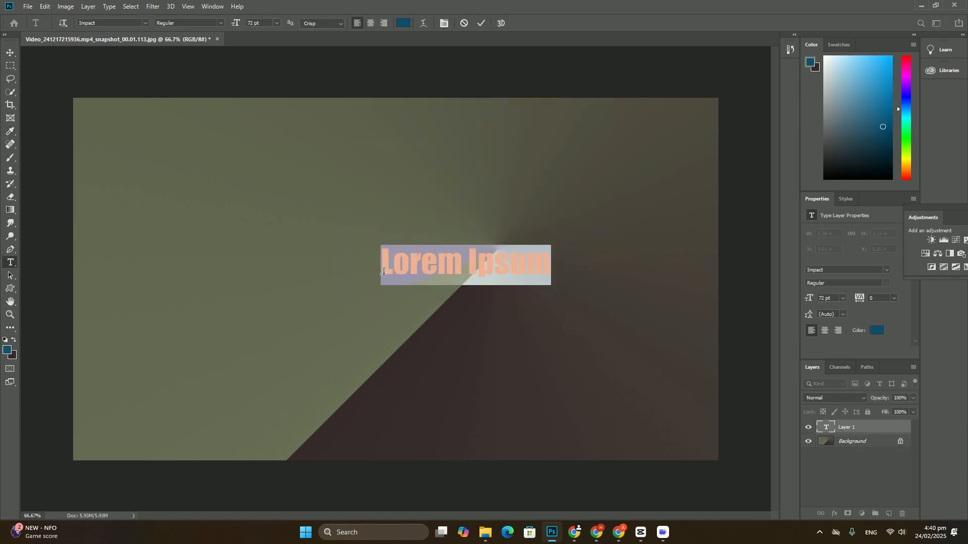
Make the text read FGYHXD, scale it much larger and centre it on the canvas.
{"action": "type", "text": "FGYHXDF"}
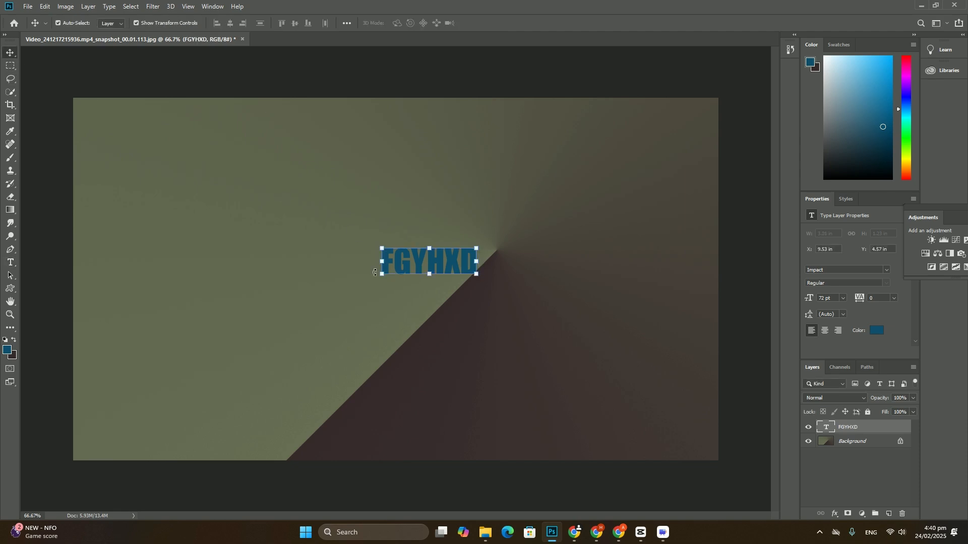
{"action": "left_click_drag", "start_coordinate": [477, 279], "coordinate": [548, 329]}
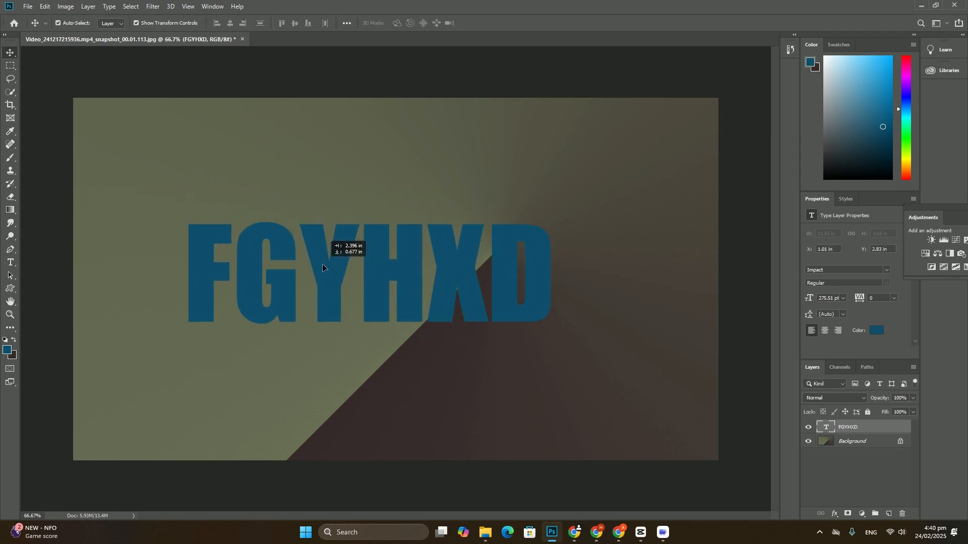
{"action": "left_click_drag", "start_coordinate": [320, 267], "coordinate": [395, 279]}
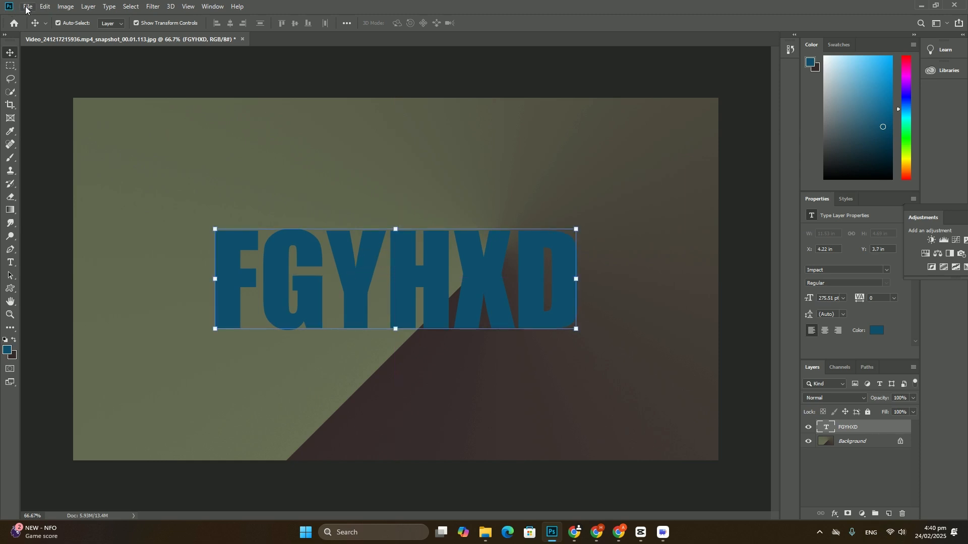
{"action": "left_click", "coordinate": [26, 7]}
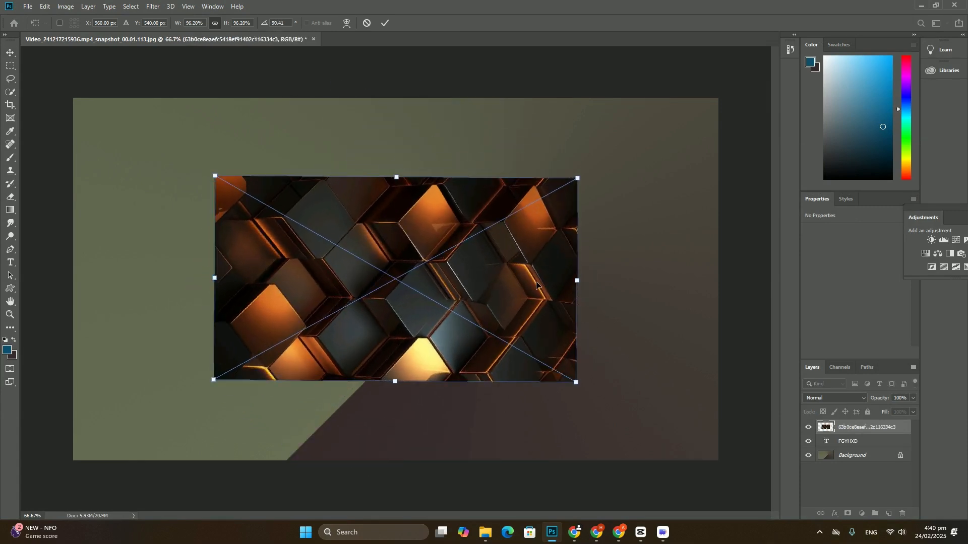
Clip the copper geometric image into the FGYHXD letters and drag a large rectangle frame across the canvas.
{"action": "right_click", "coordinate": [865, 426]}
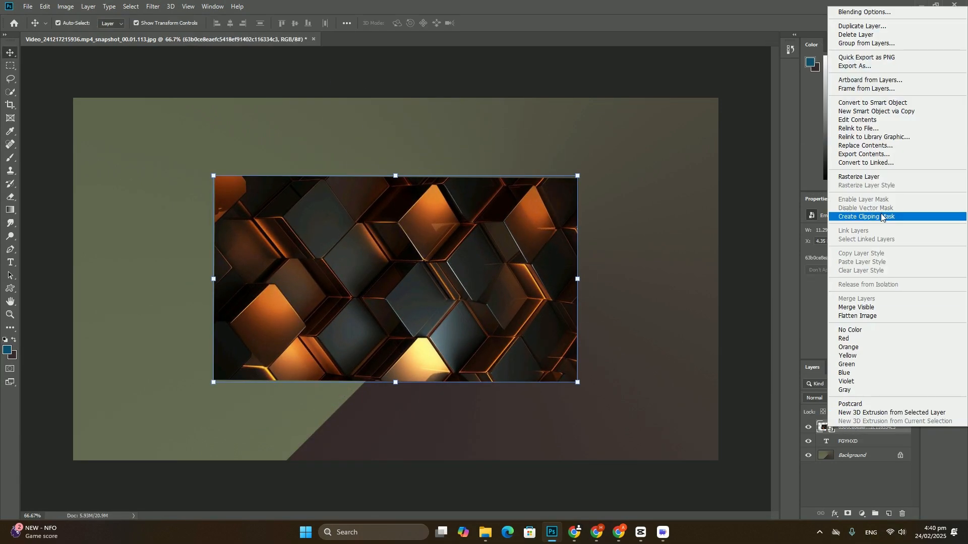
{"action": "left_click", "coordinate": [867, 217]}
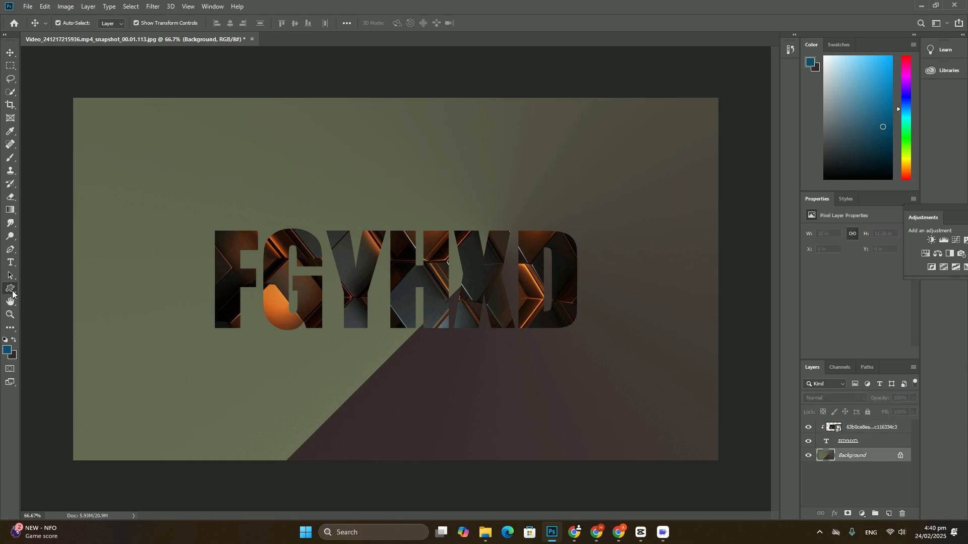
{"action": "left_click_drag", "start_coordinate": [97, 119], "coordinate": [692, 433]}
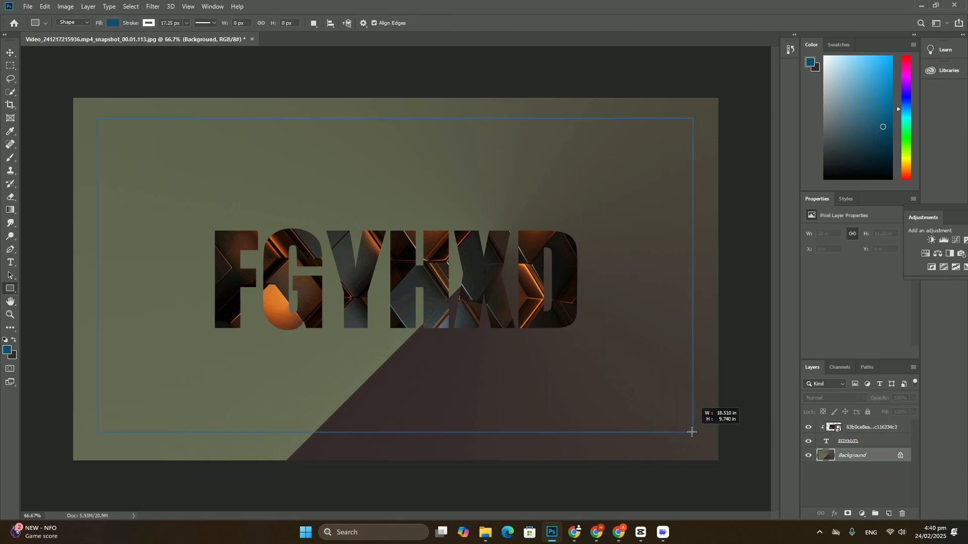